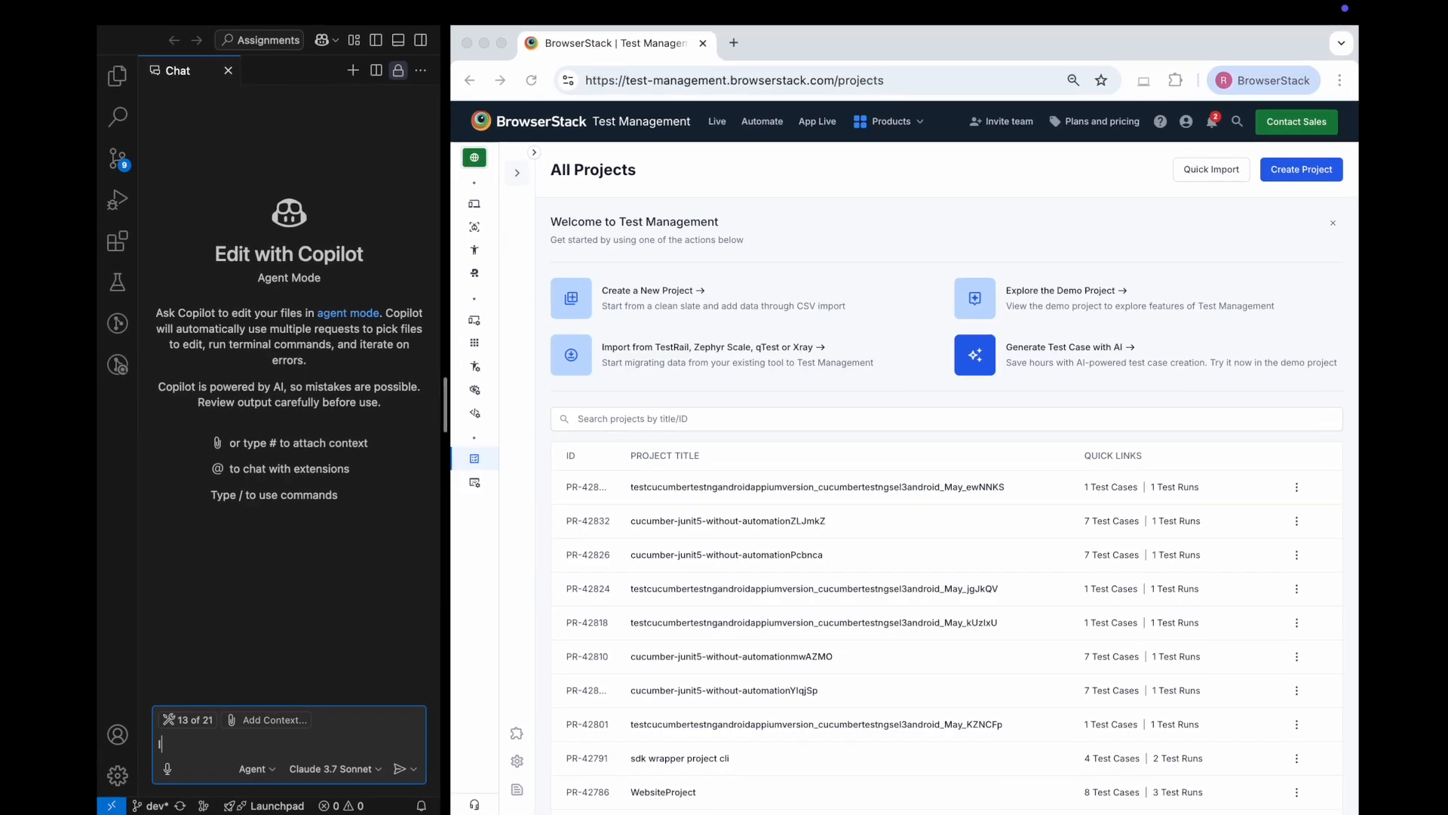
Send Copilot a request to set up a bstackdemo.com testing project with Sign-in and Favourites workflows
text(I want you to setup testing)
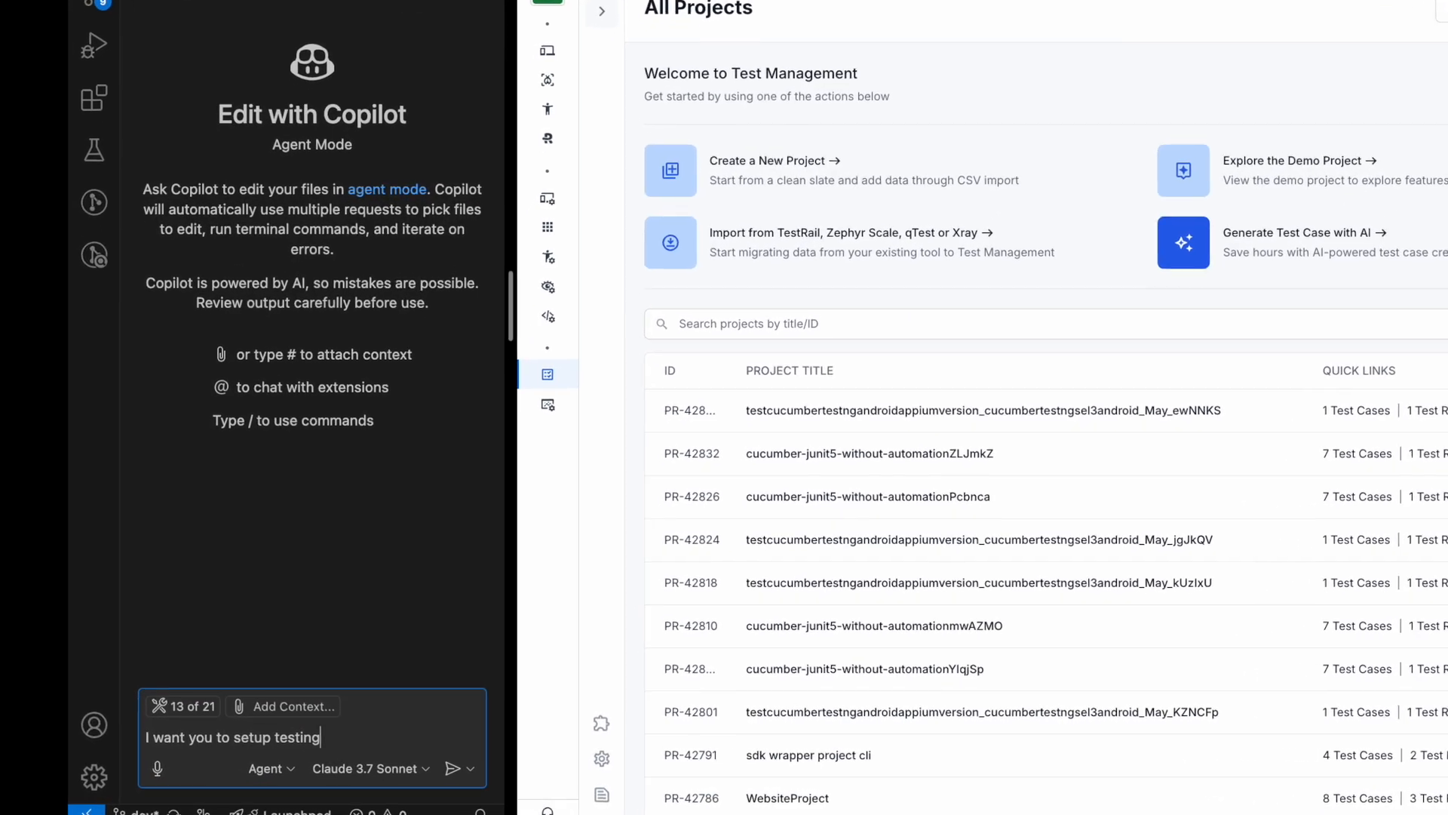
text(flow for)
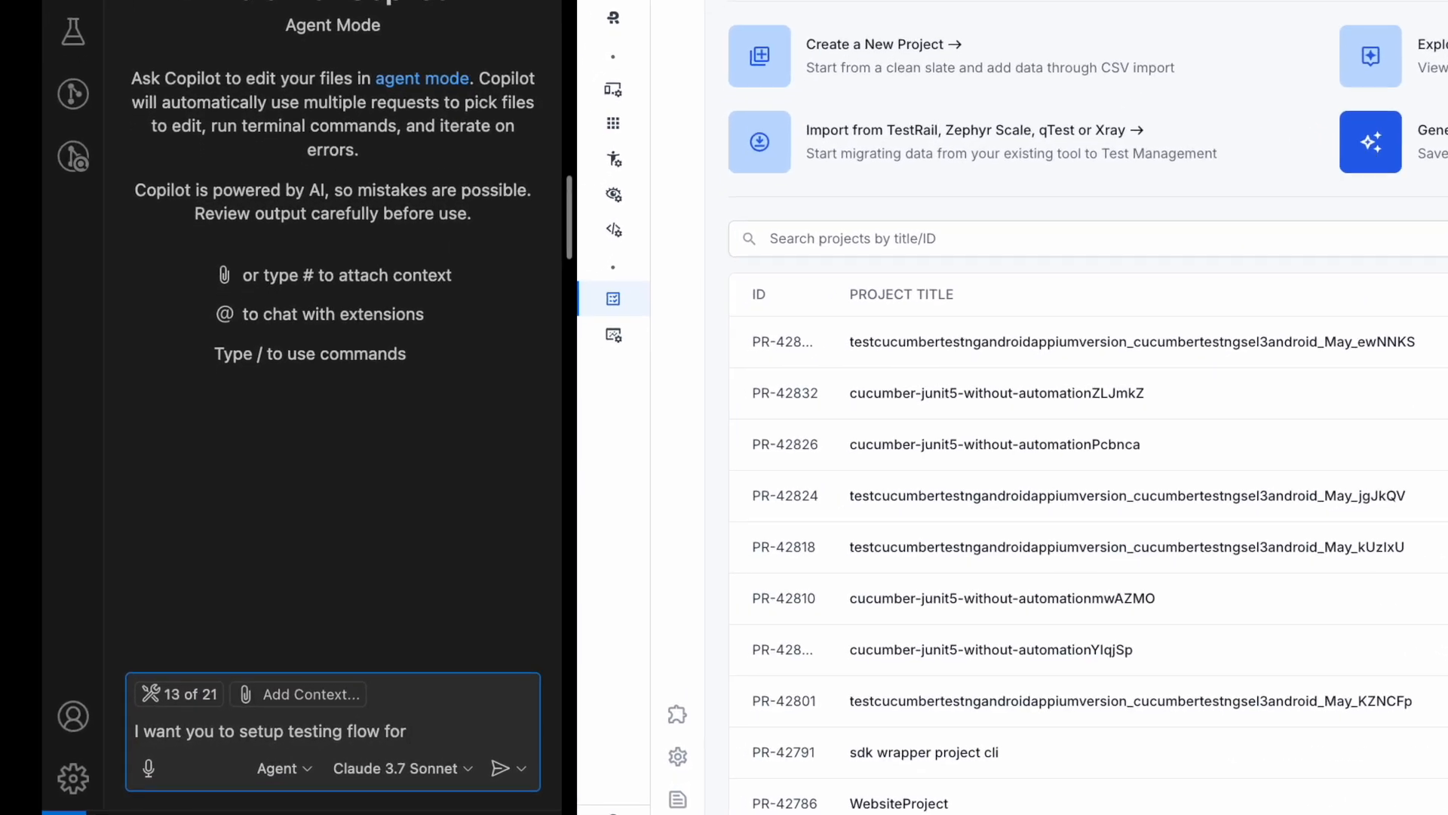
text(bstackdemo.com in BrowserStack Test M)
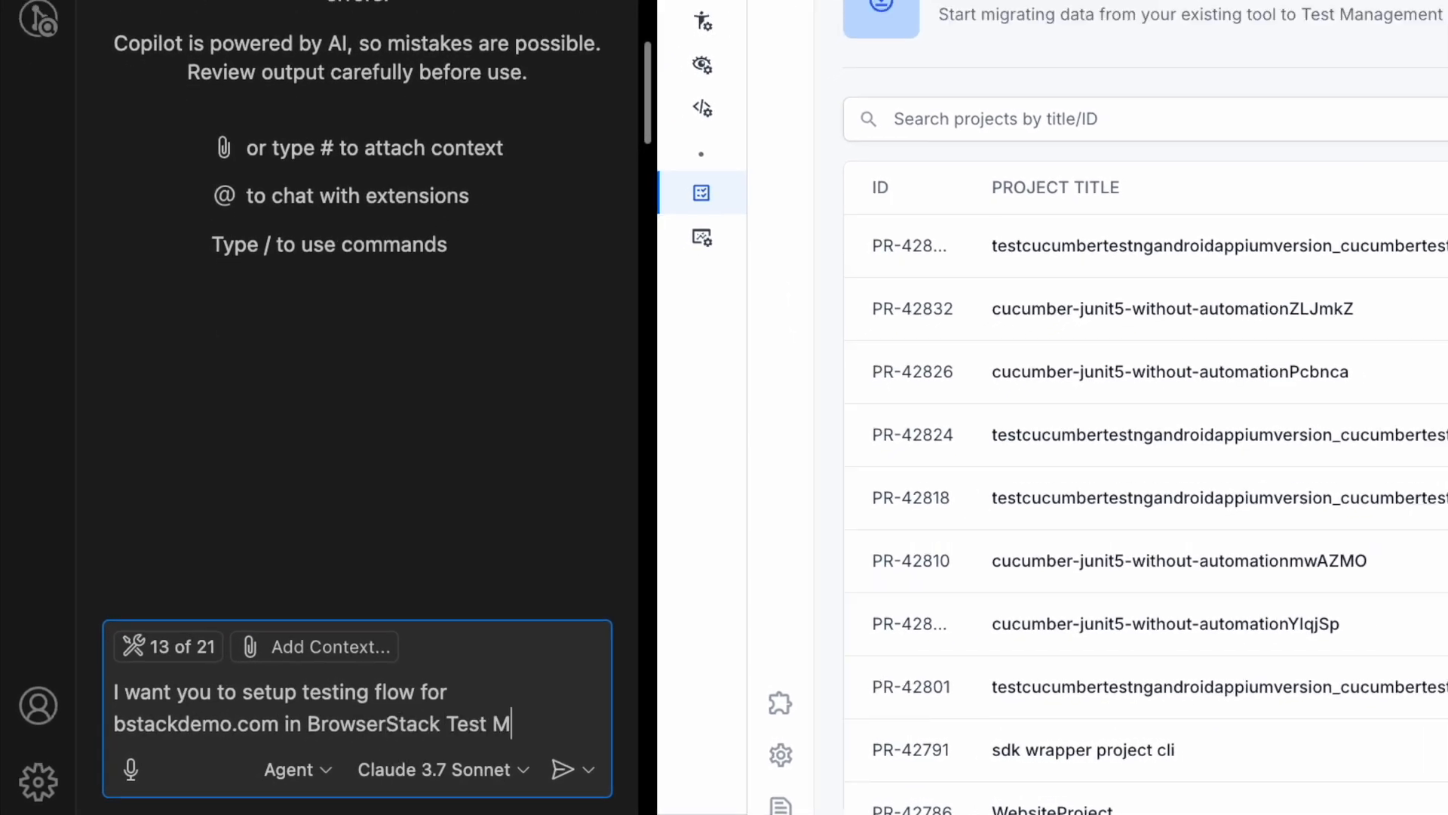
text(anagement. This project has two main workflows - Sign-in and Favourites. Also, add 3 relevant test cases for each workflow.)
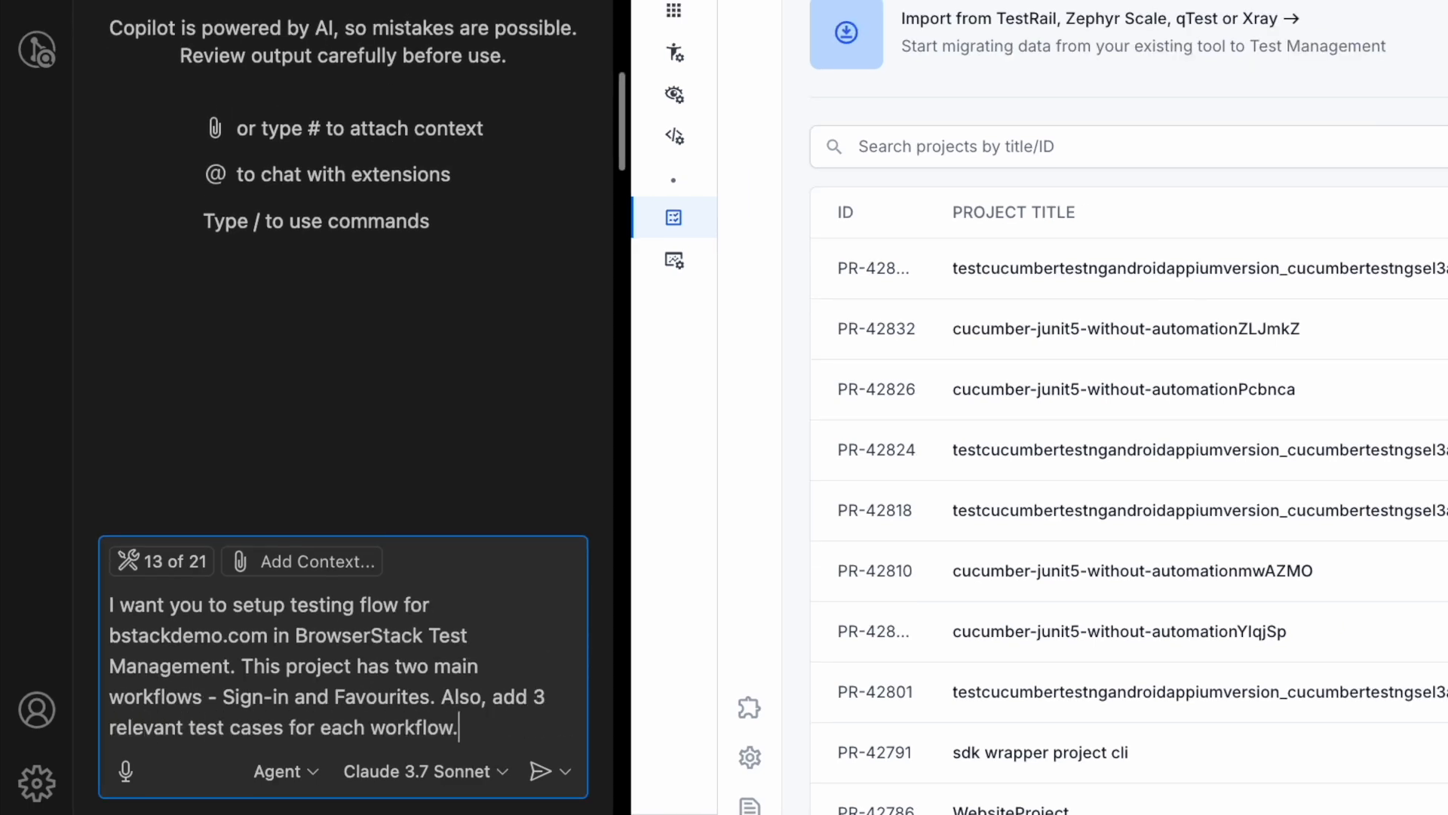
click(543, 771)
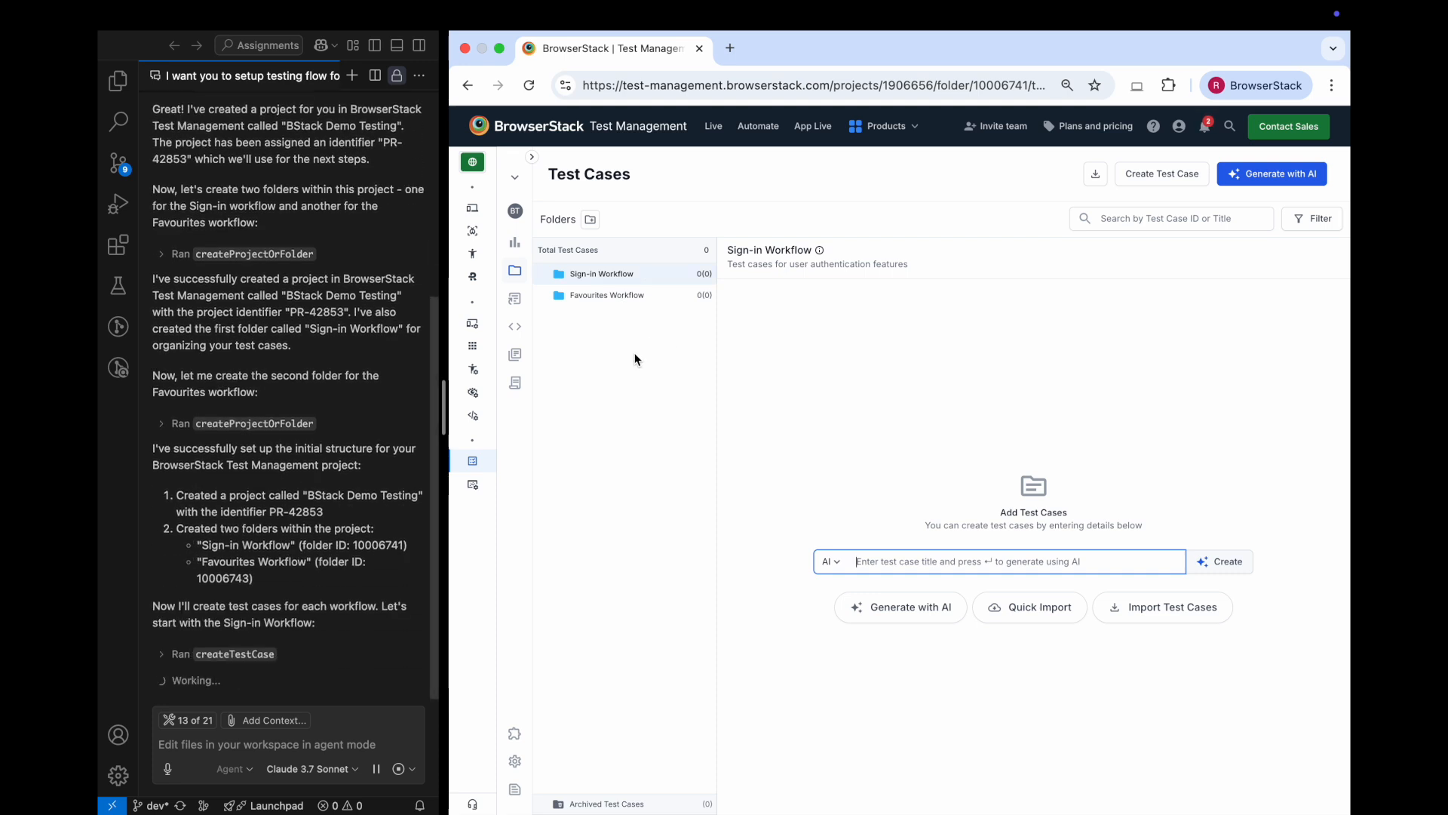
Review Copilot's reply and the Favourites Workflow test cases, then begin a follow-up message about changes made
scroll(down, 3)
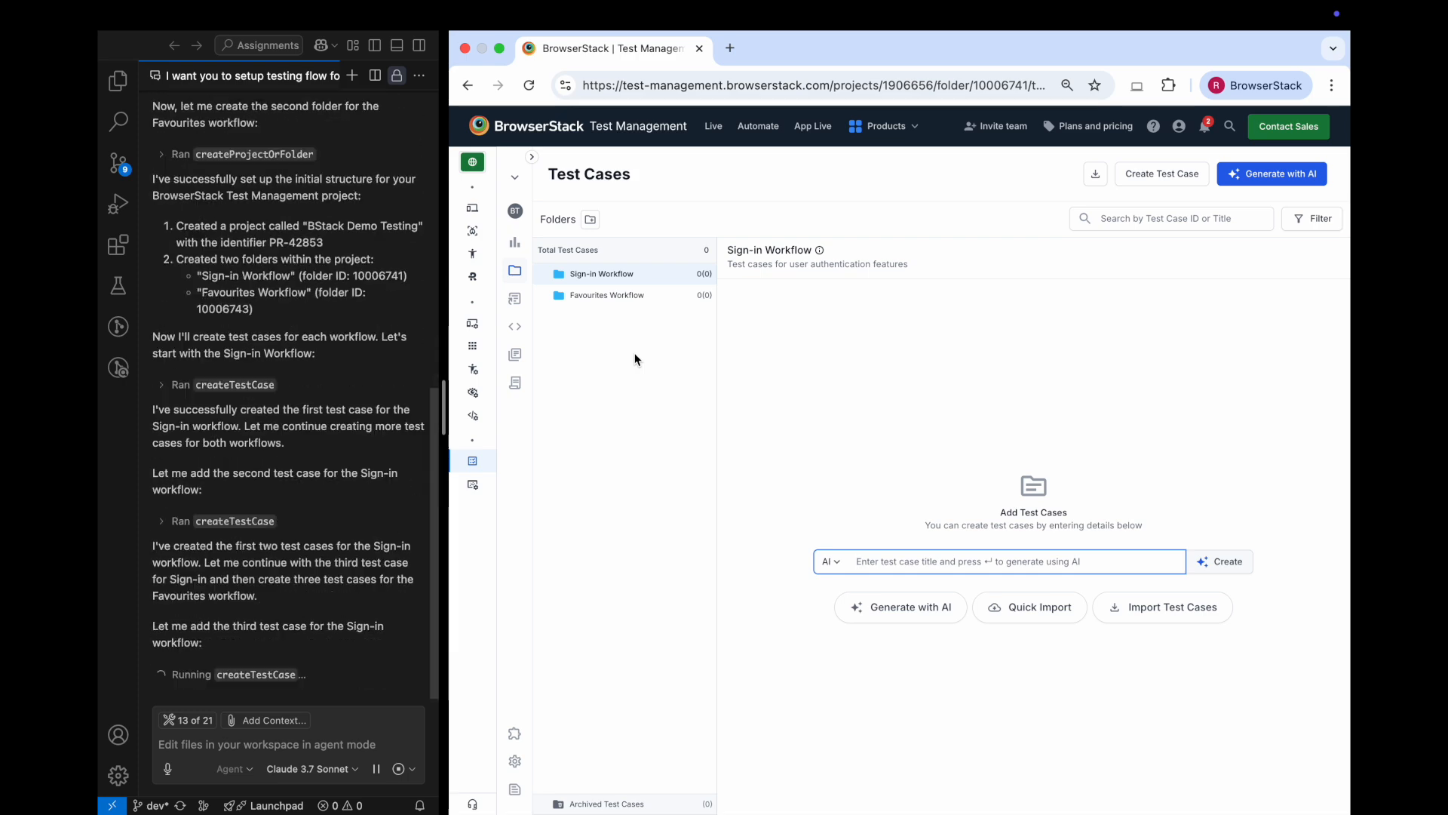
scroll(down, 3)
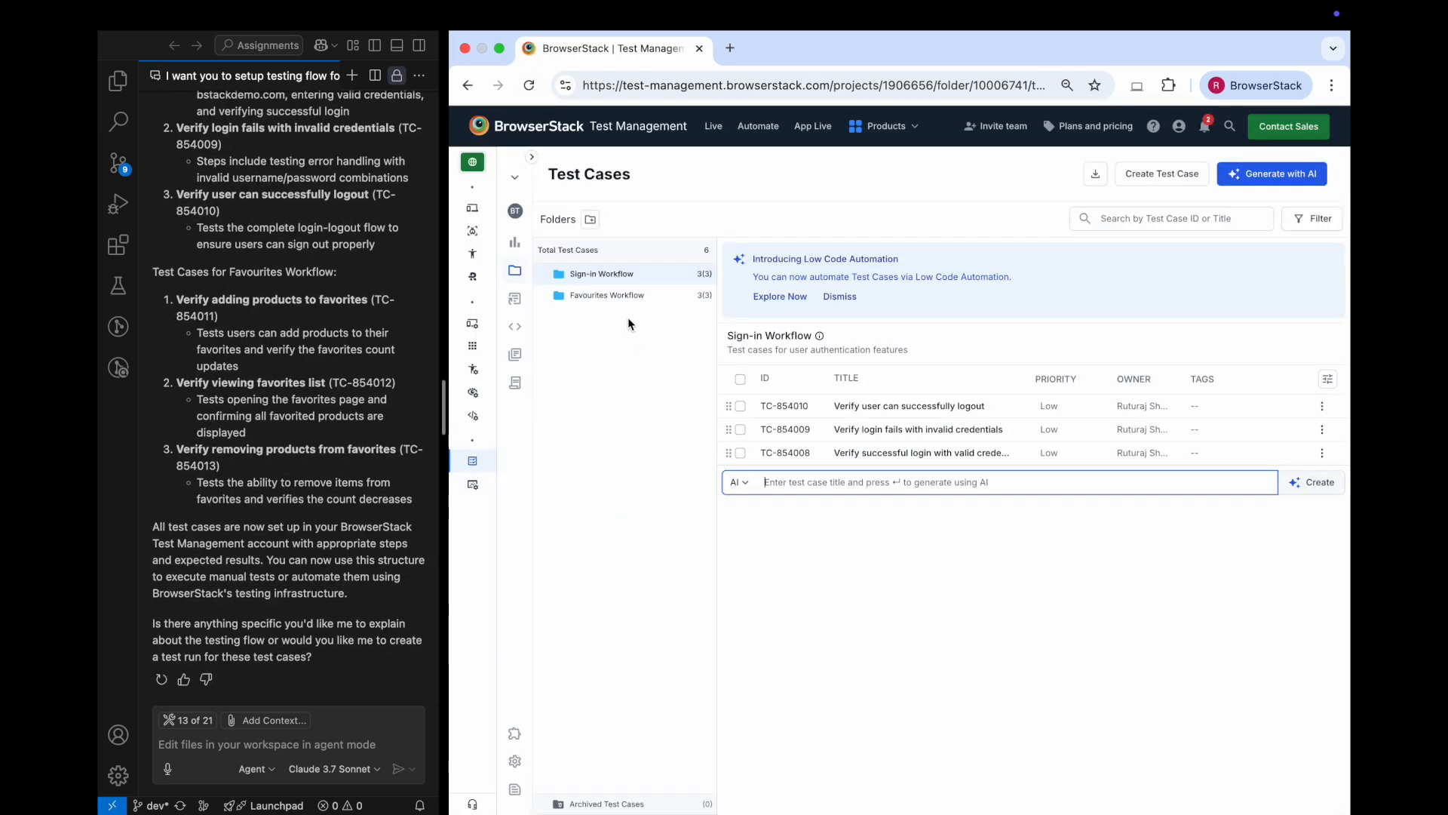
click(606, 294)
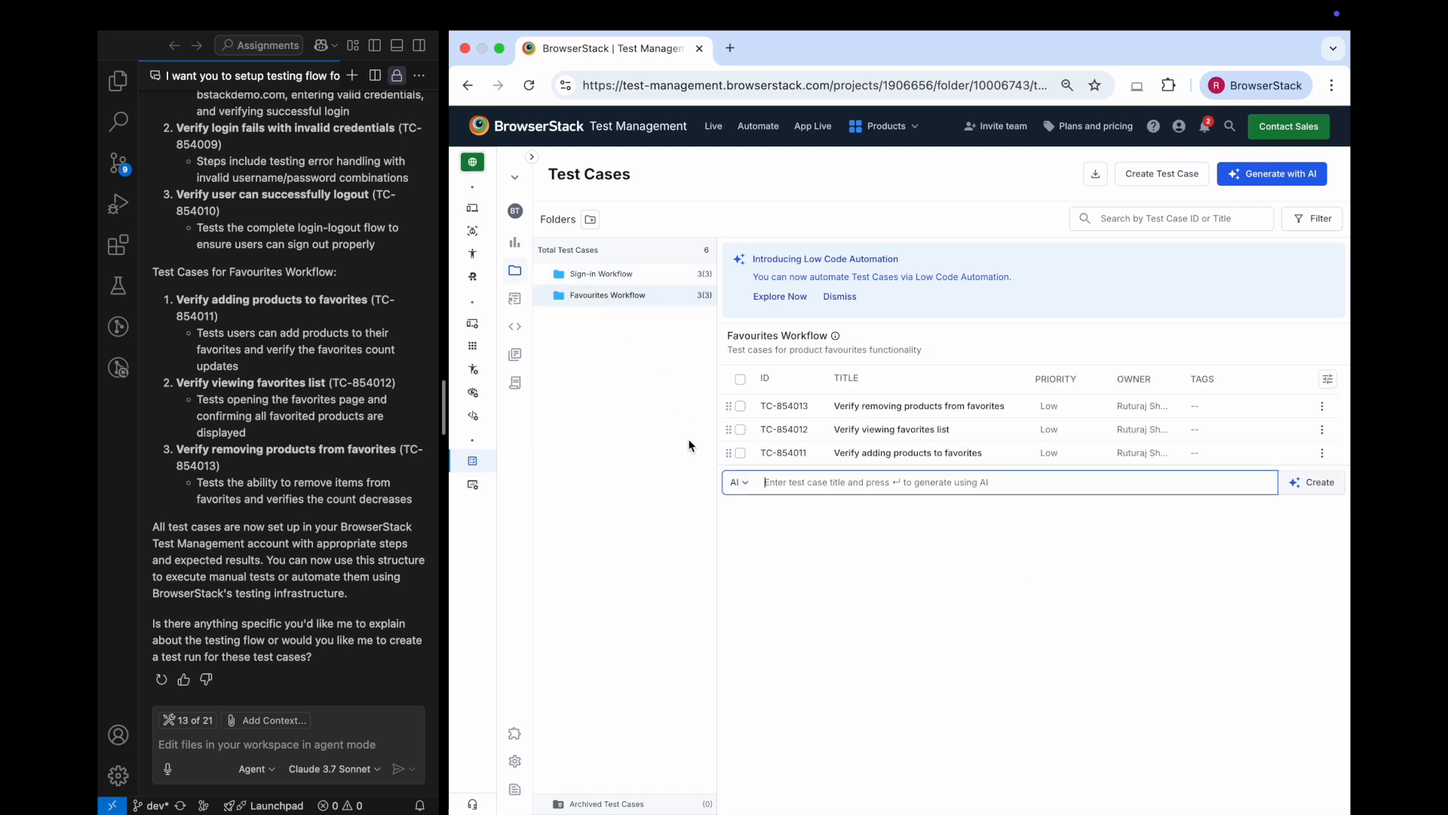
mouse_move(852, 504)
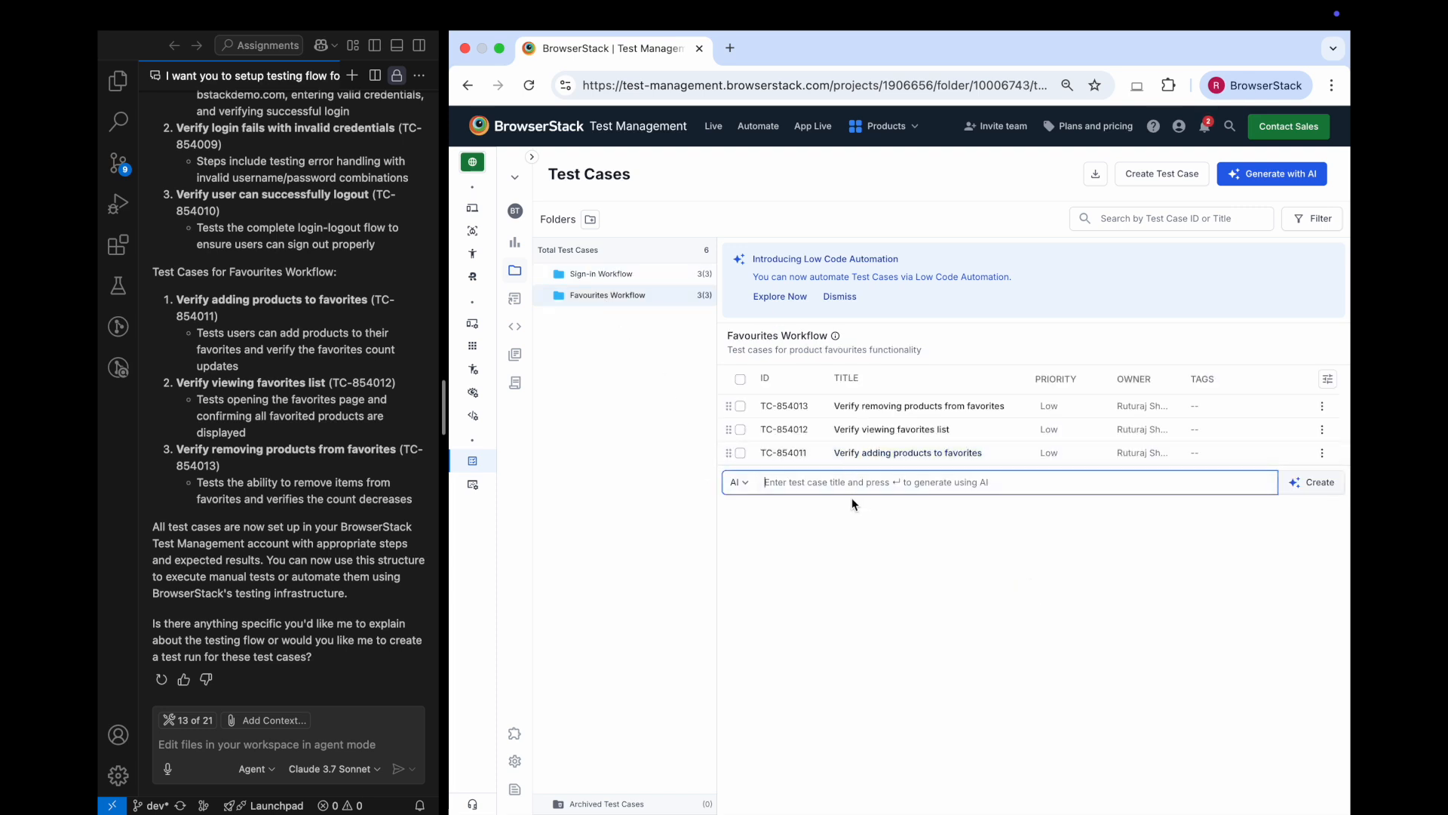
click(289, 744)
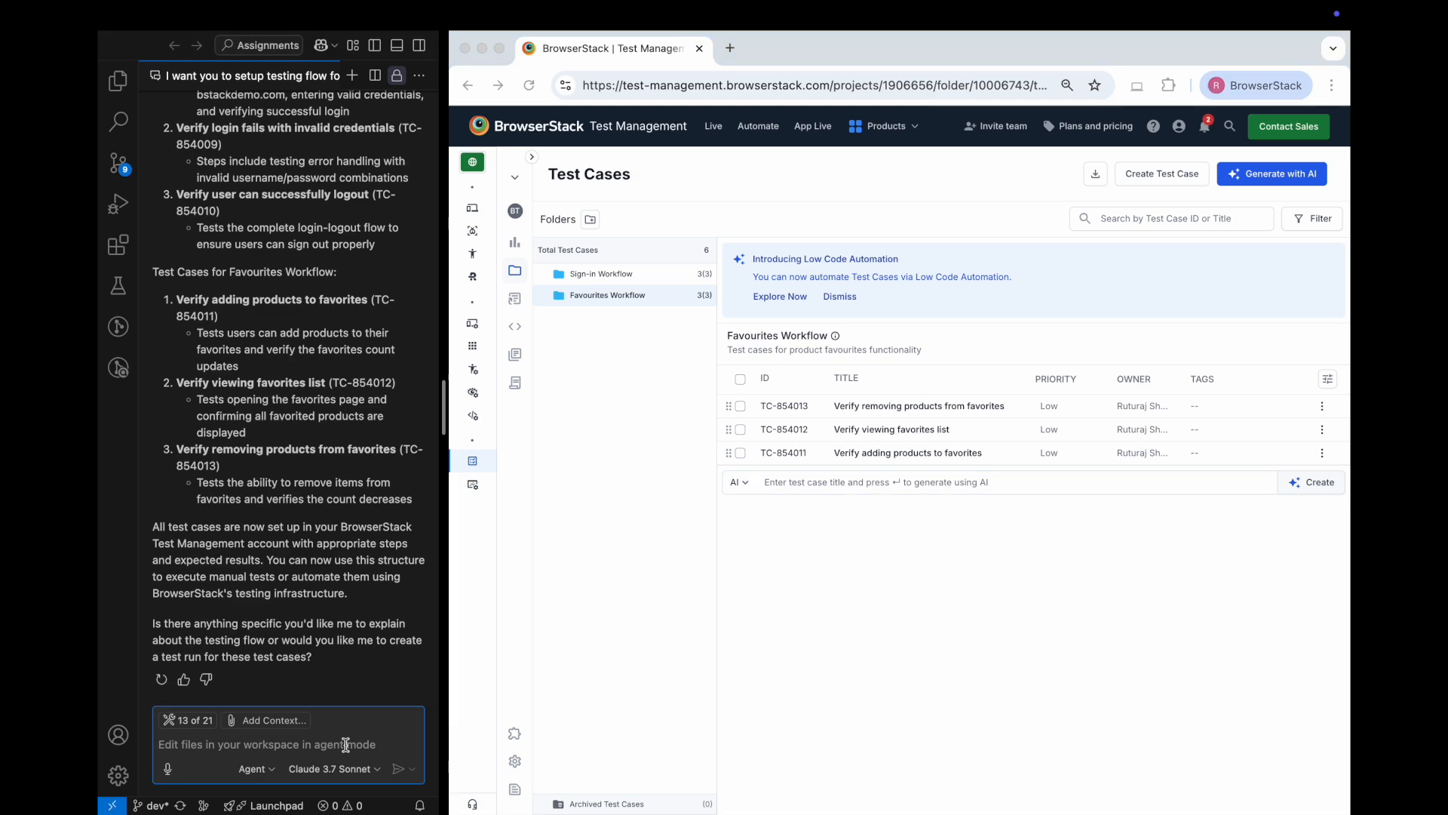
text(I have made changes to)
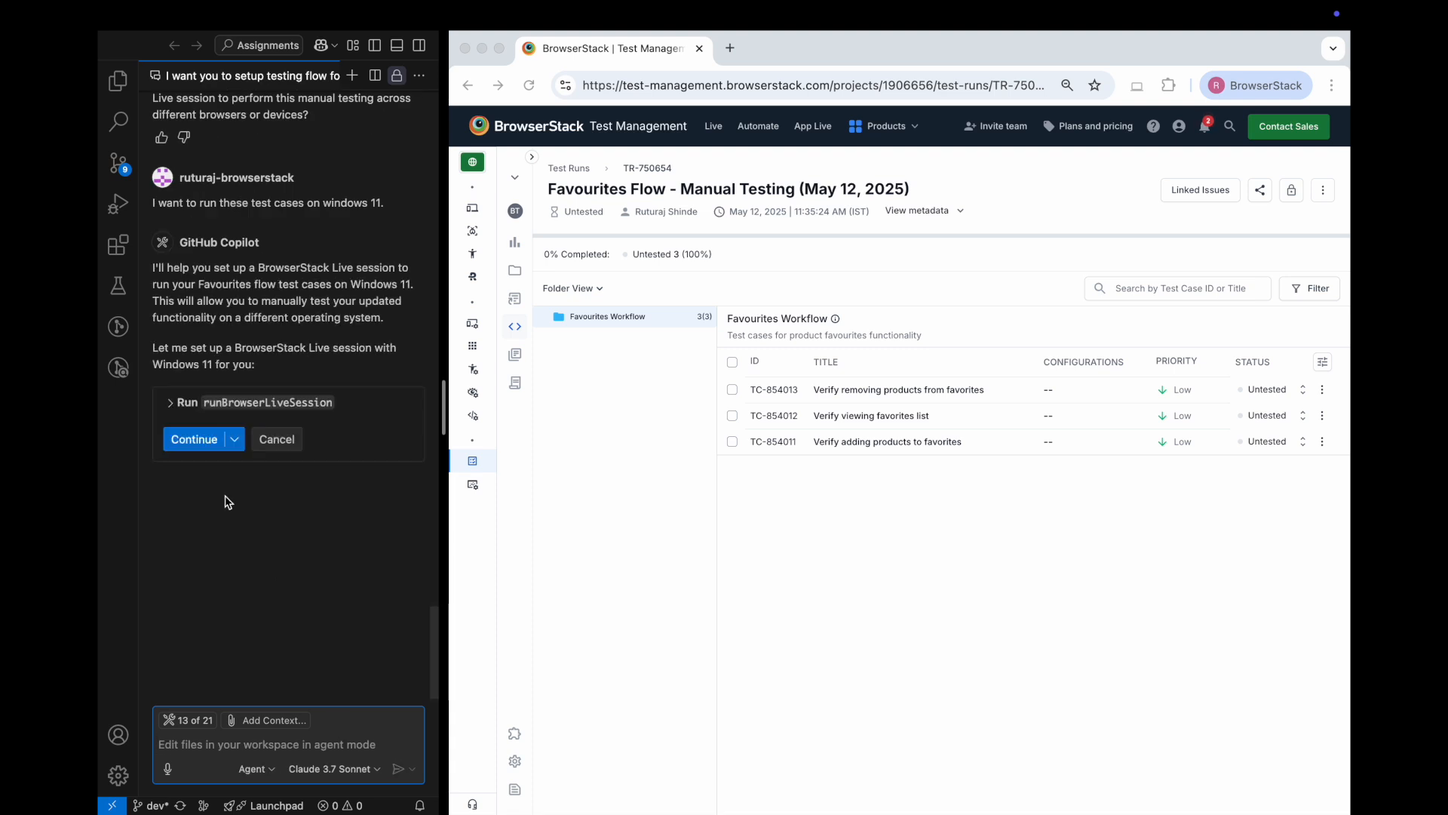
Approve launching a BrowserStack Live session on Windows 11 for the Favourites test run
click(195, 439)
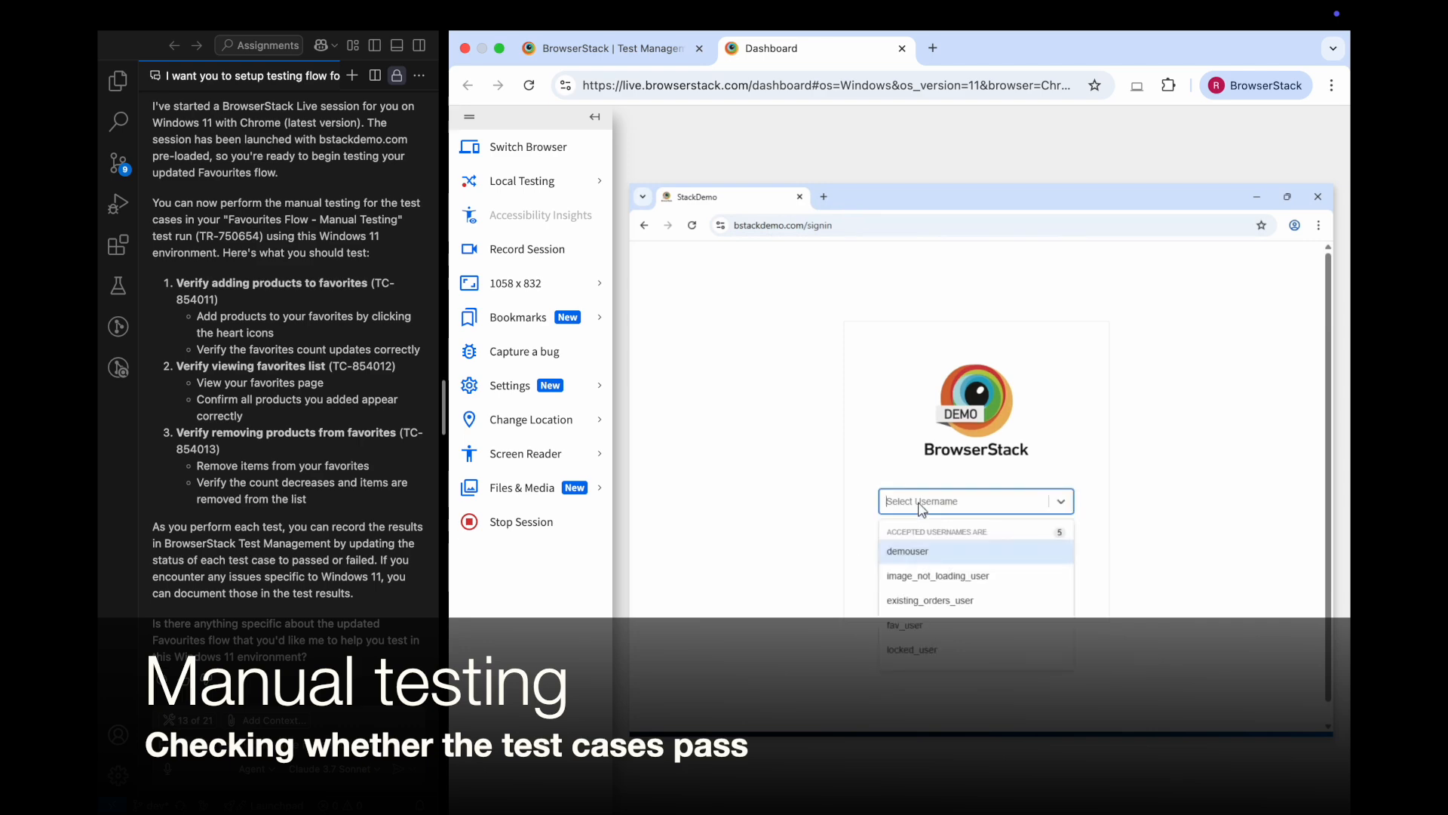
Log in as demouser, favourite iPhone 12 Mini and 12 Pro Max, view Favourites, and report success to Copilot
click(908, 552)
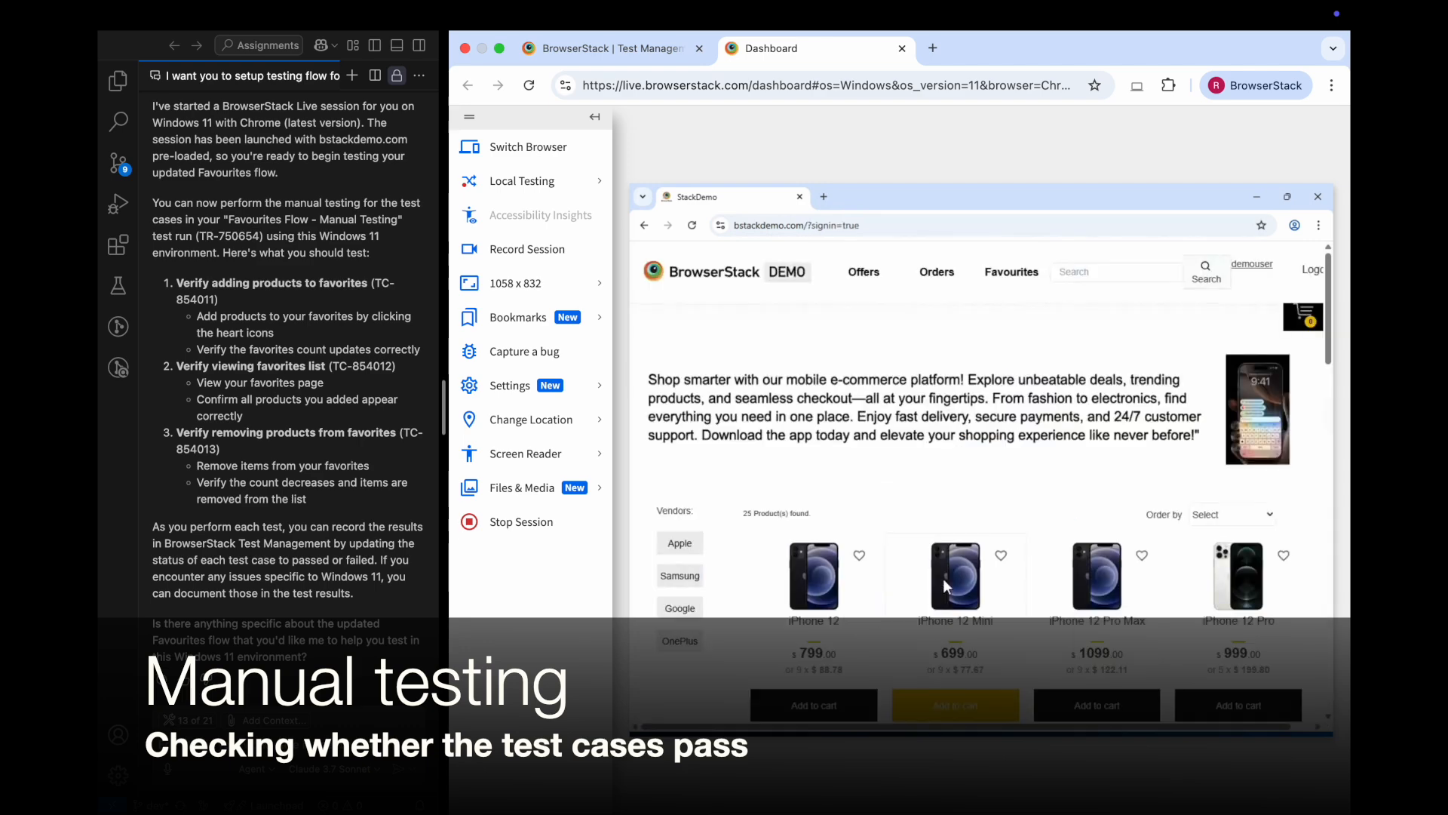
click(1001, 555)
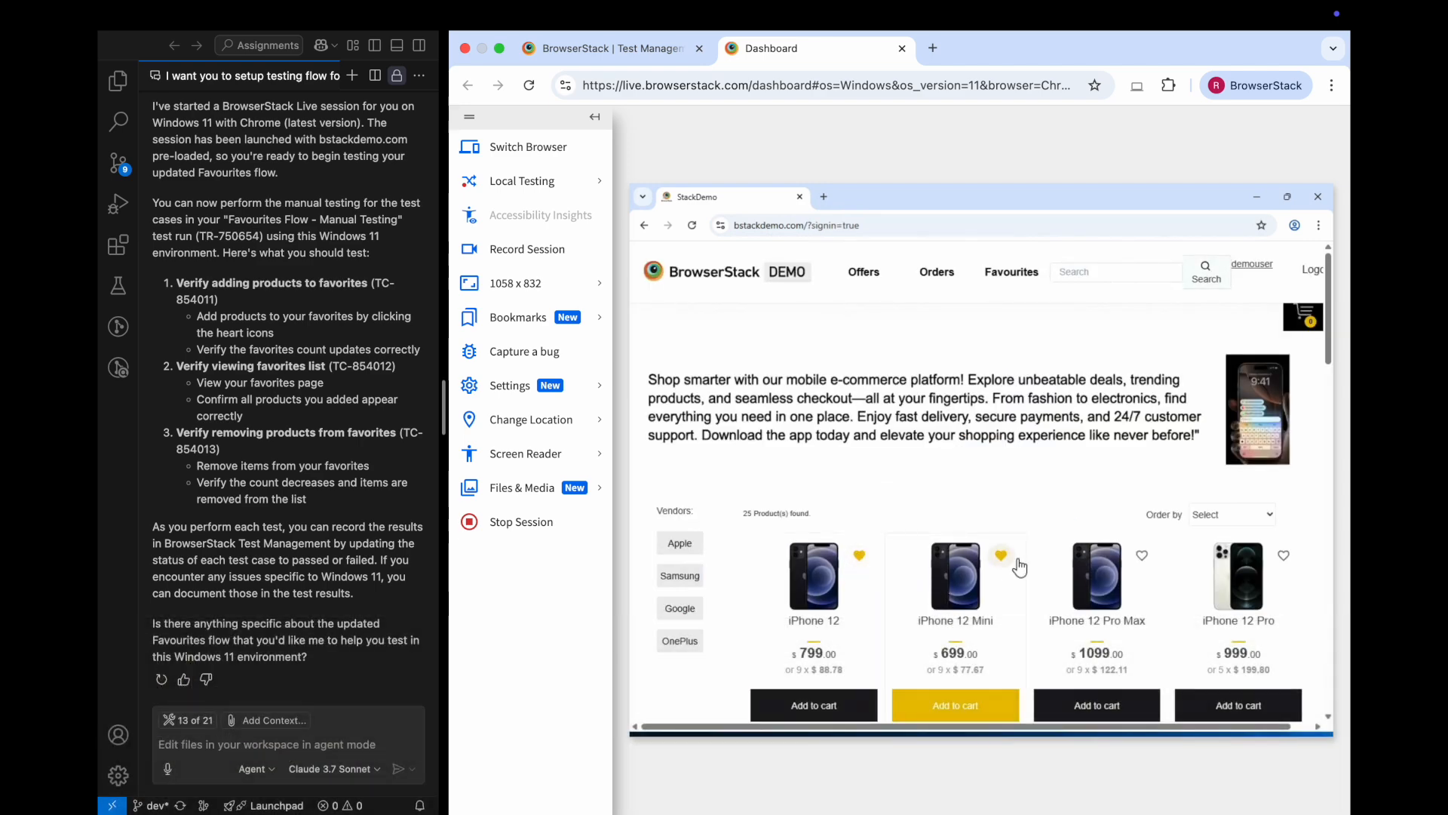
click(1143, 555)
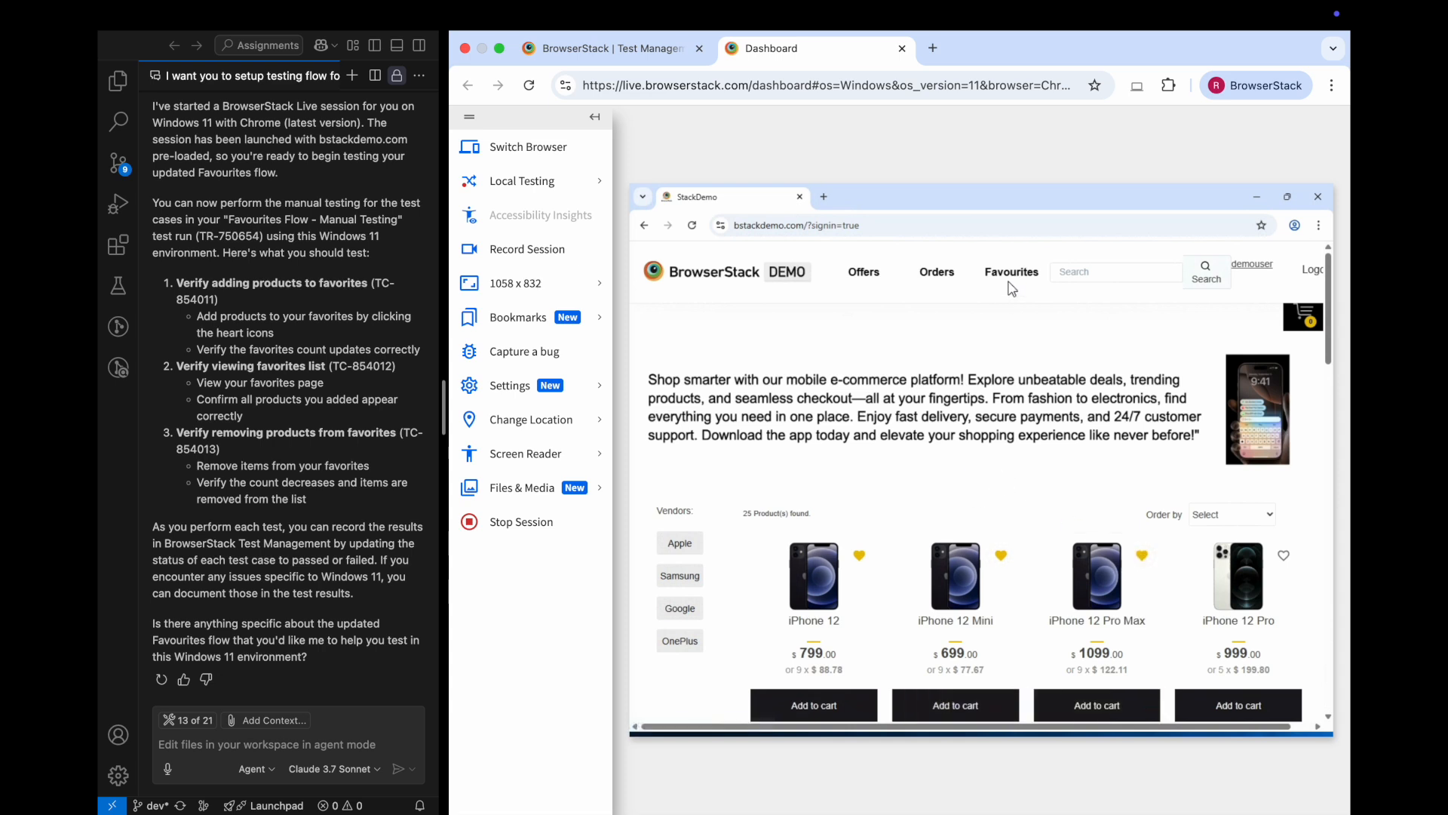
click(1011, 272)
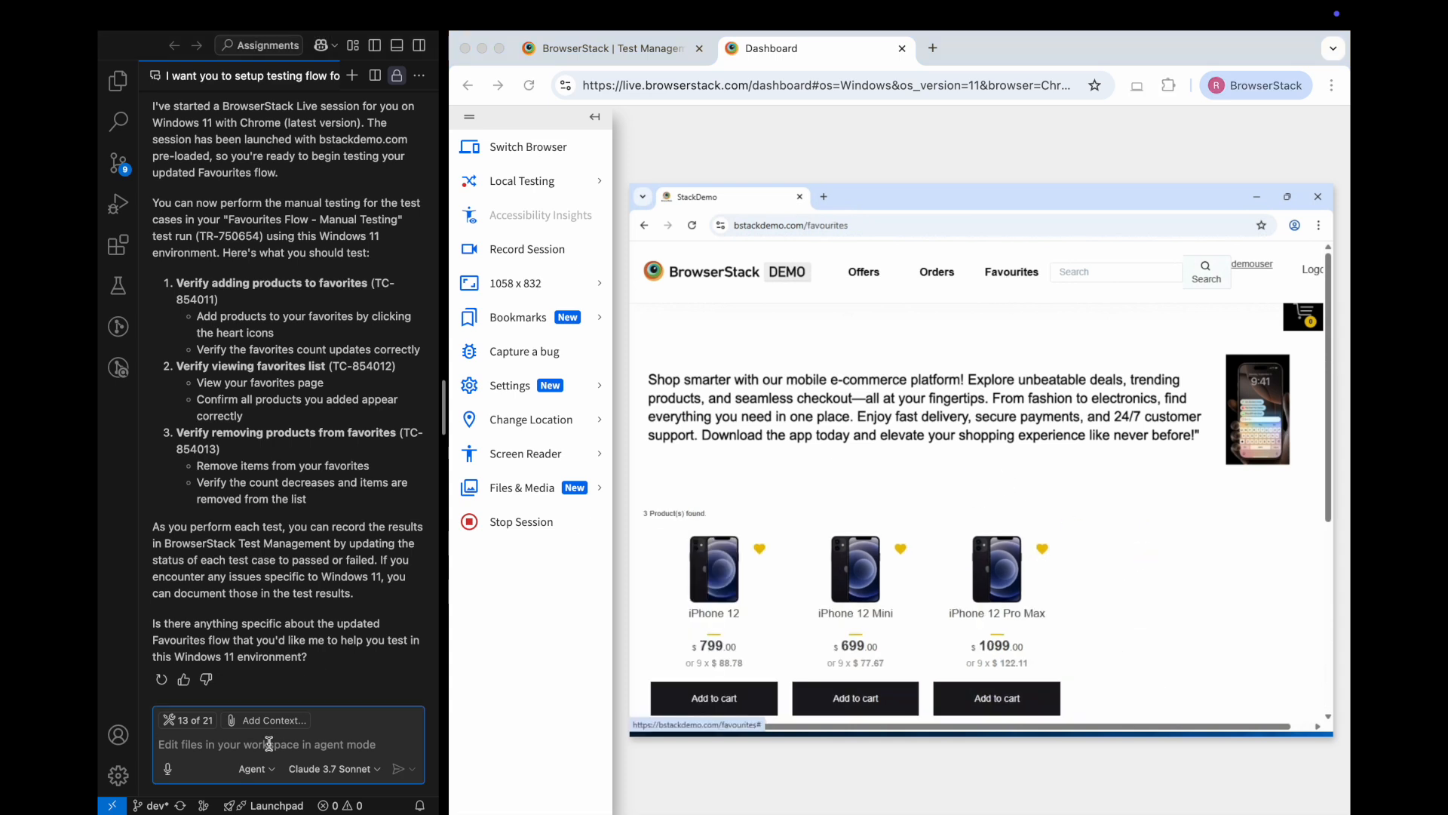
text(I am able to add)
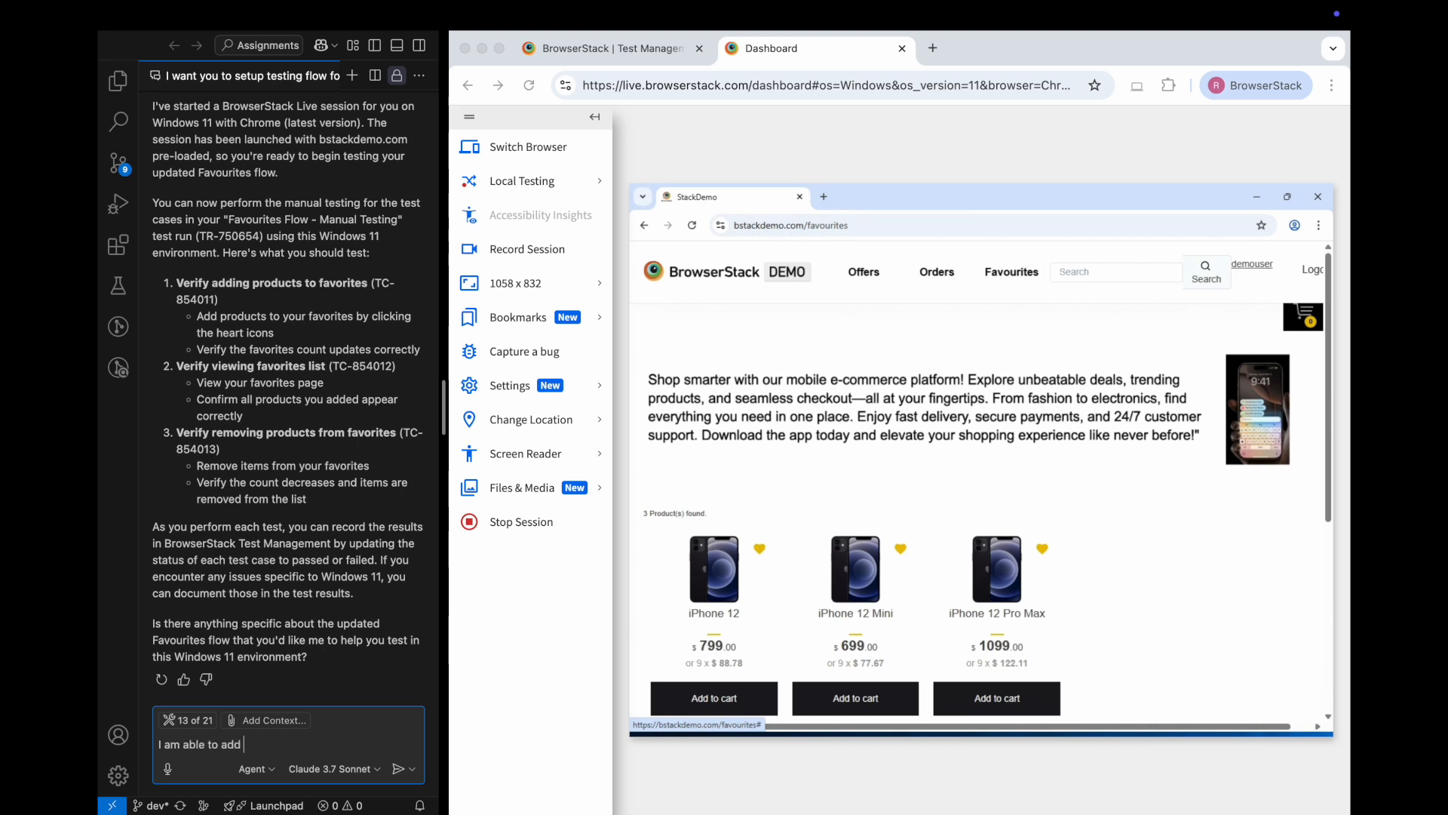
text(products to favorites and)
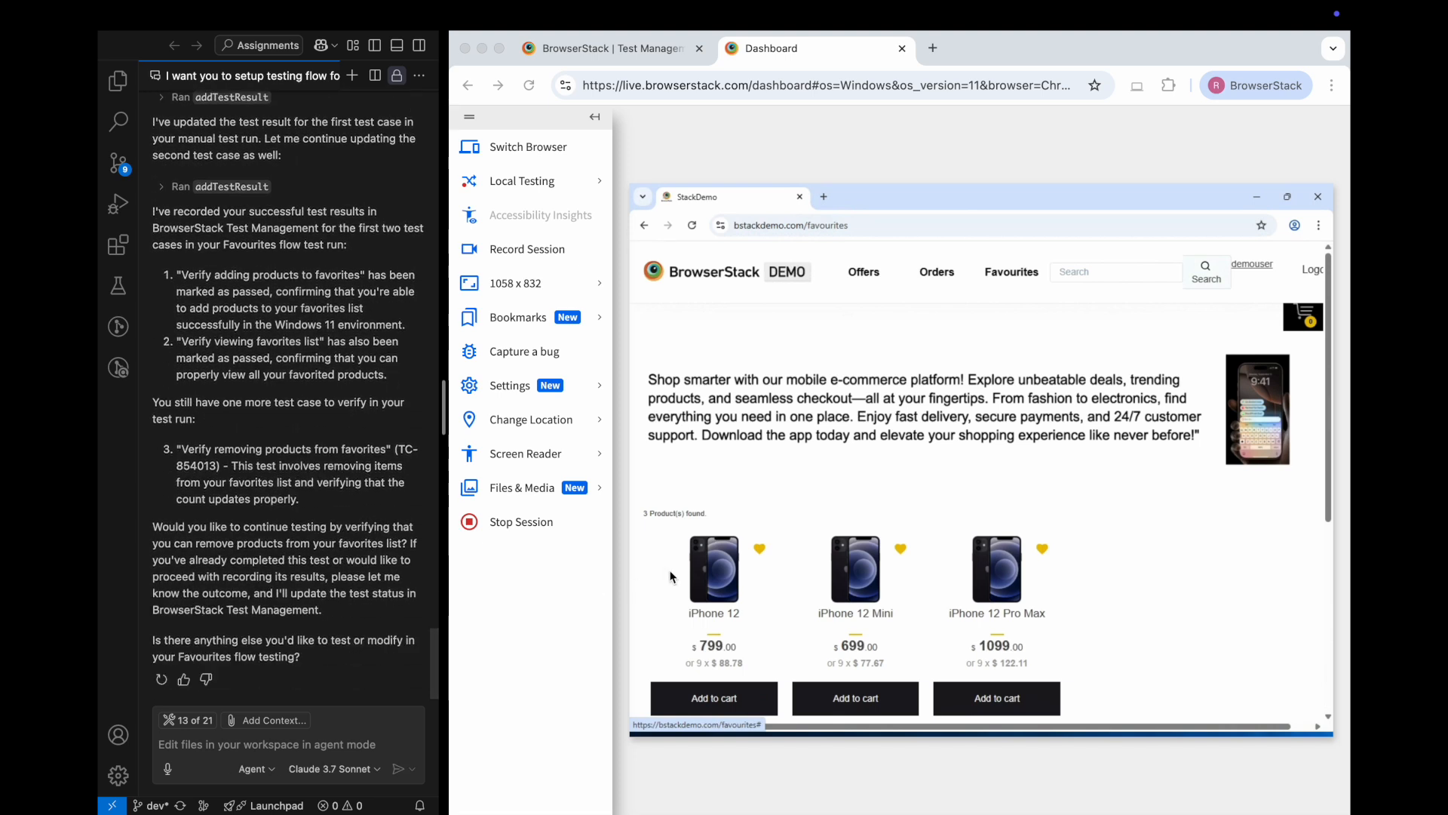
Remove iPhone 12 from favourites, report it to Copilot, and return to the test run
click(759, 550)
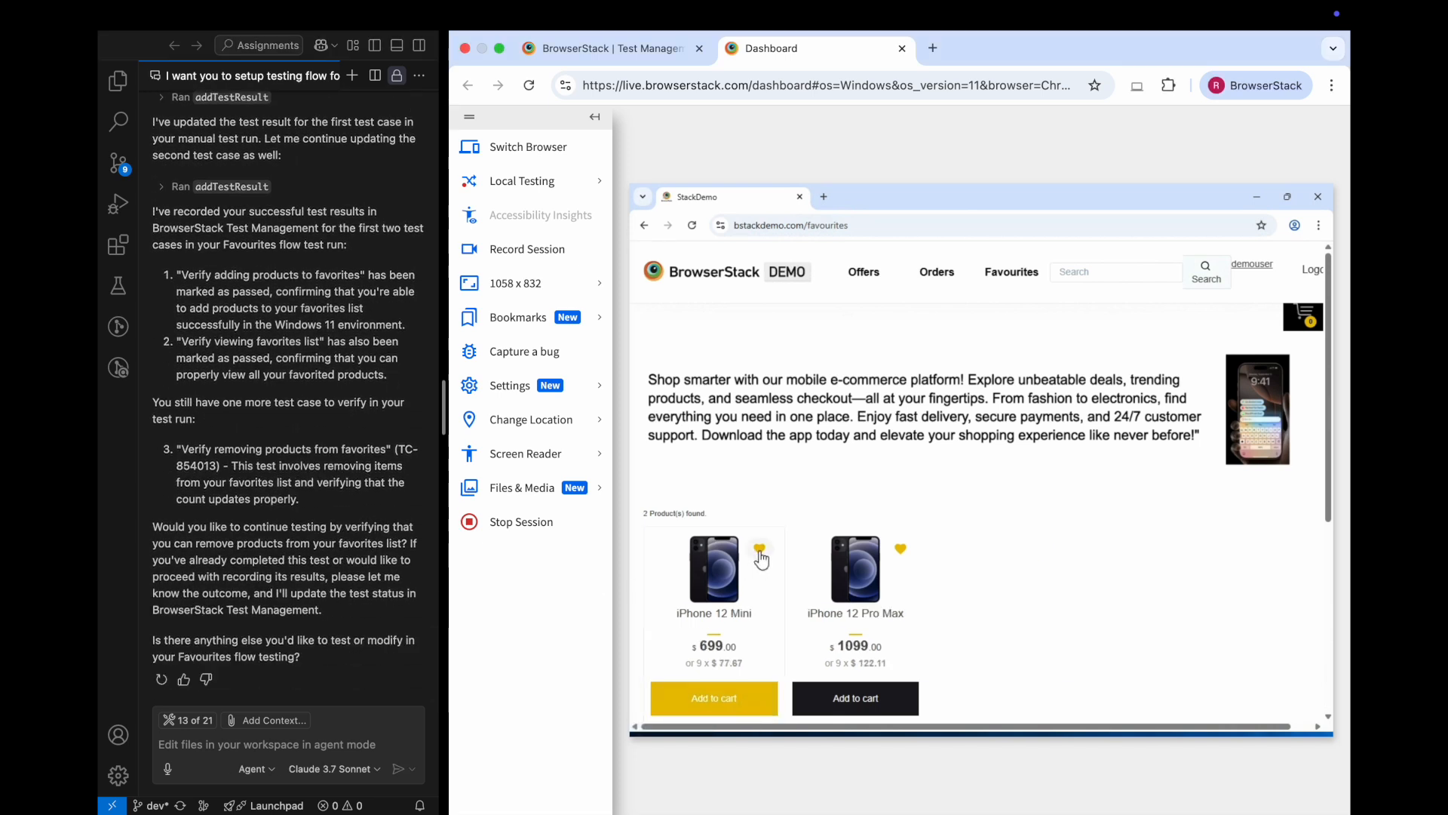
text(I was)
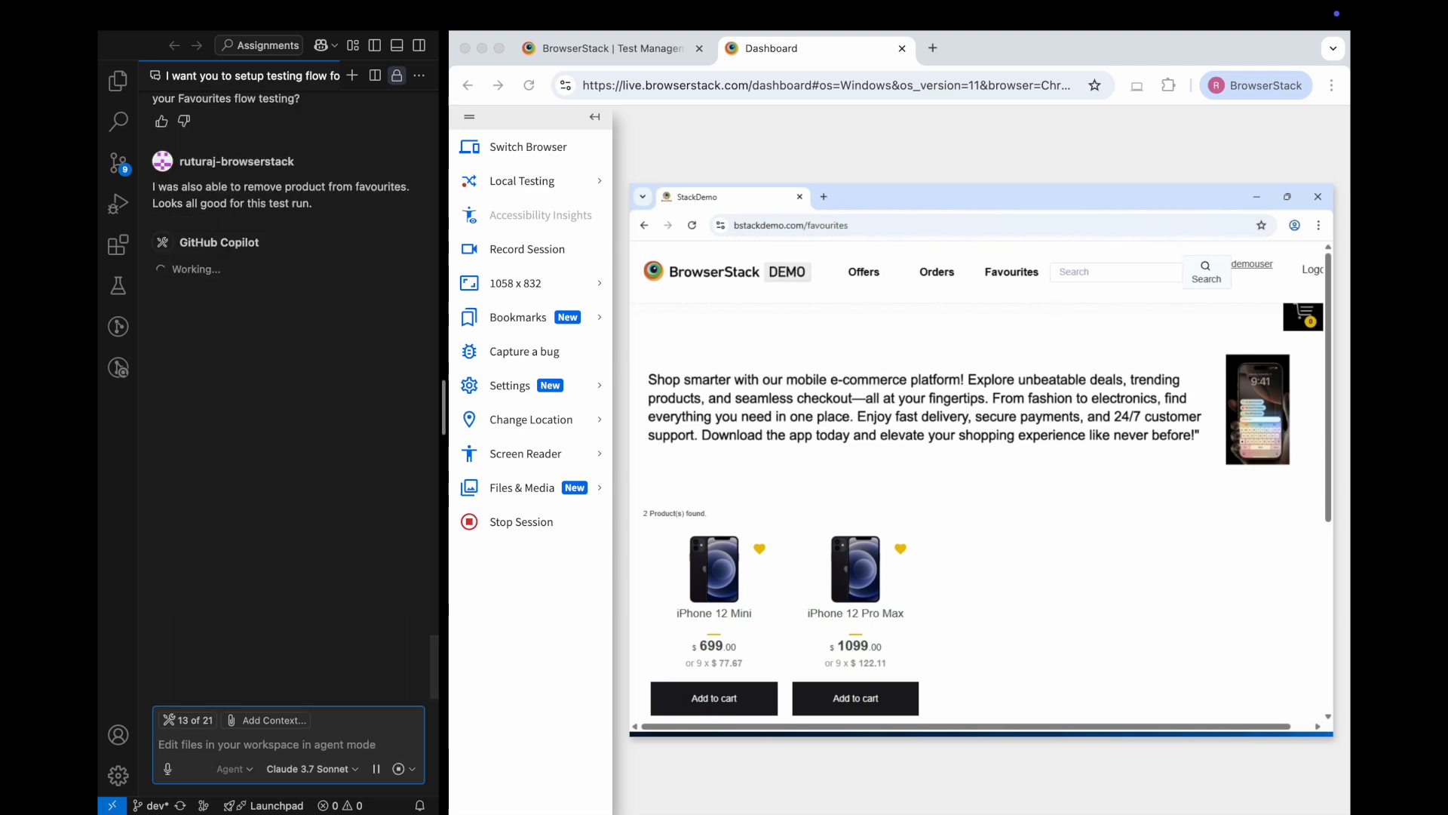
click(609, 49)
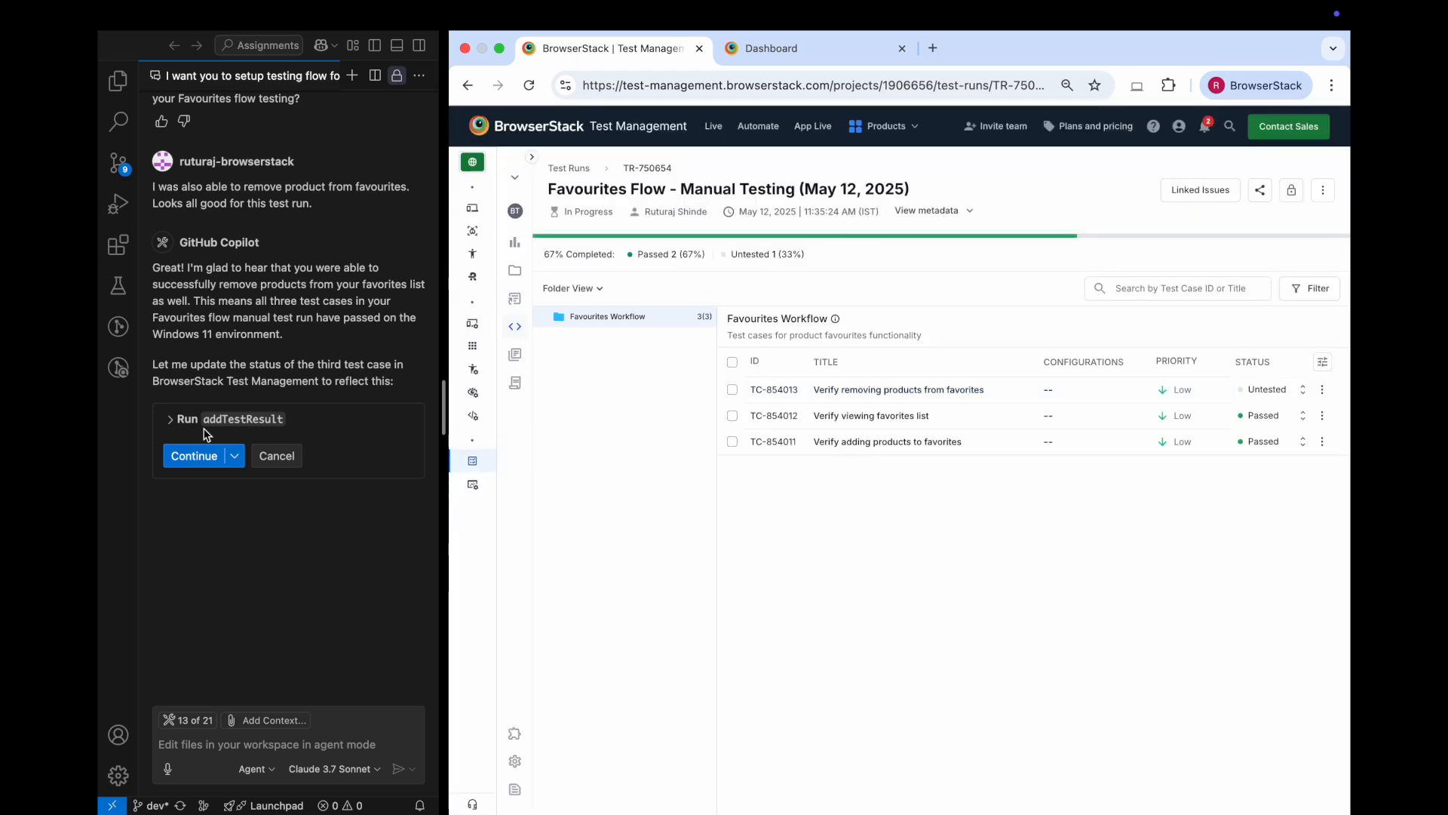
Approve recording the third Favourites test result as passed and refresh the test run to show it
click(194, 455)
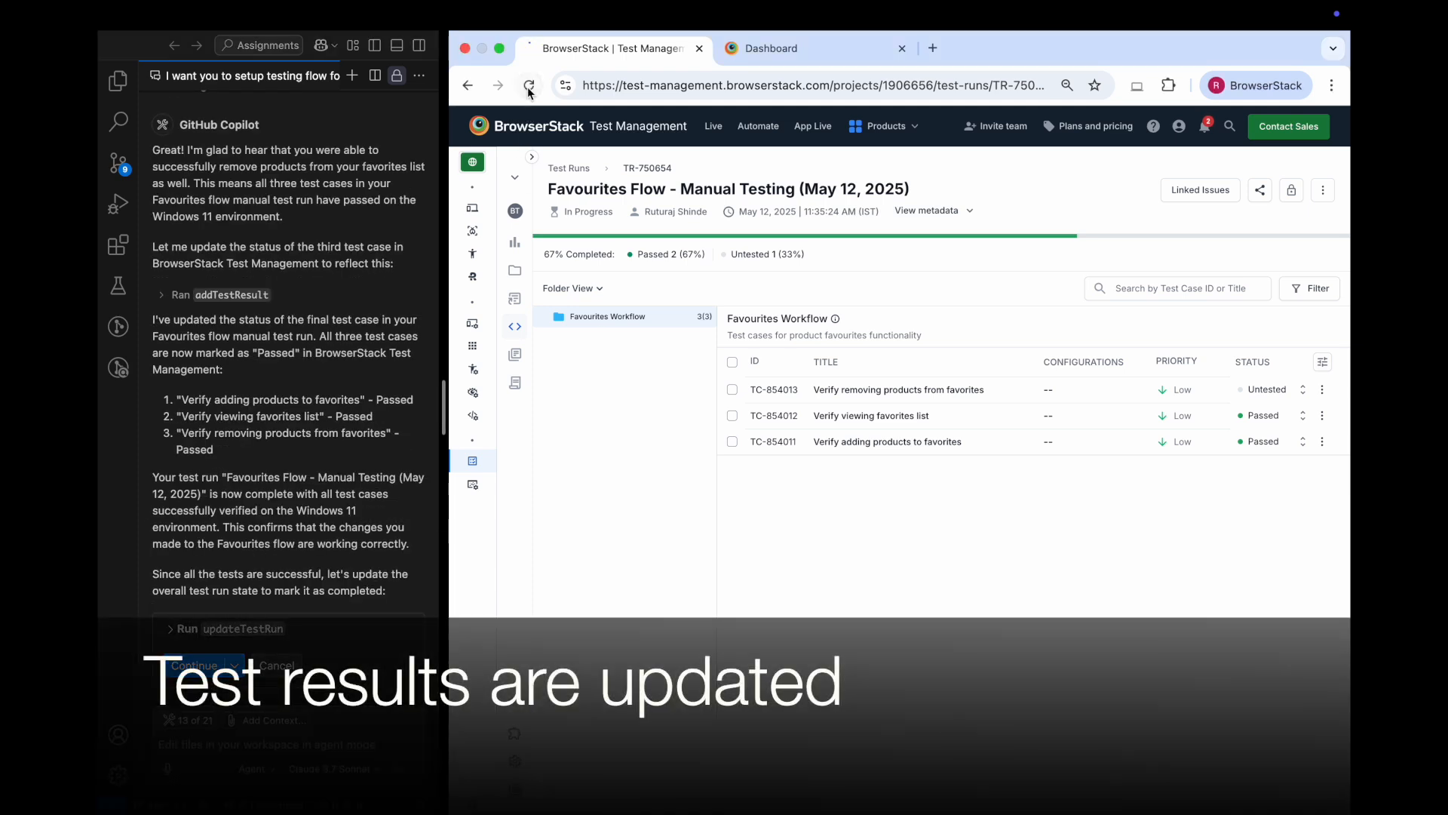
click(528, 84)
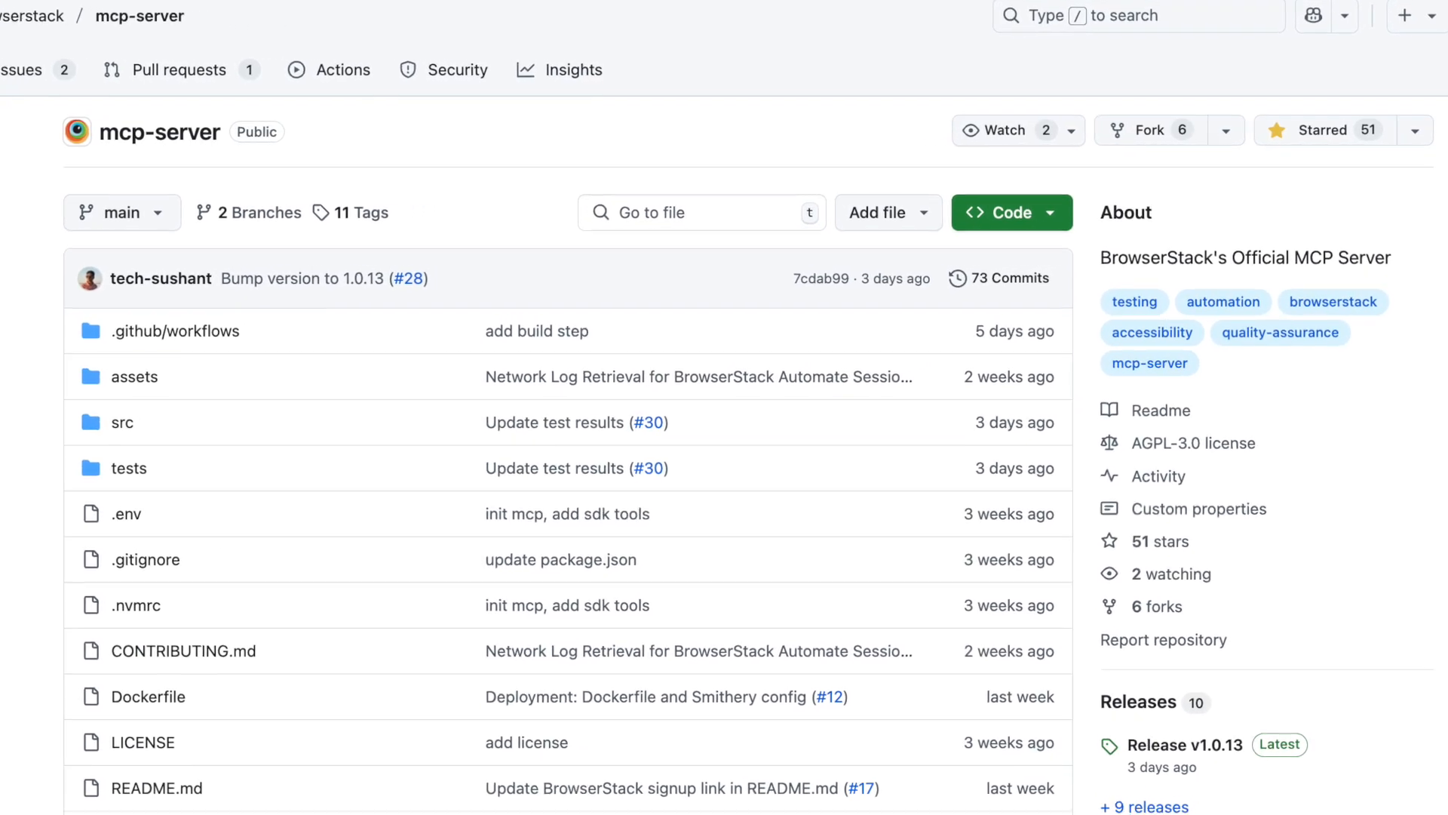
Scroll through the browserstack/mcp-server repository's file list and About panel on GitHub
scroll(down, 3)
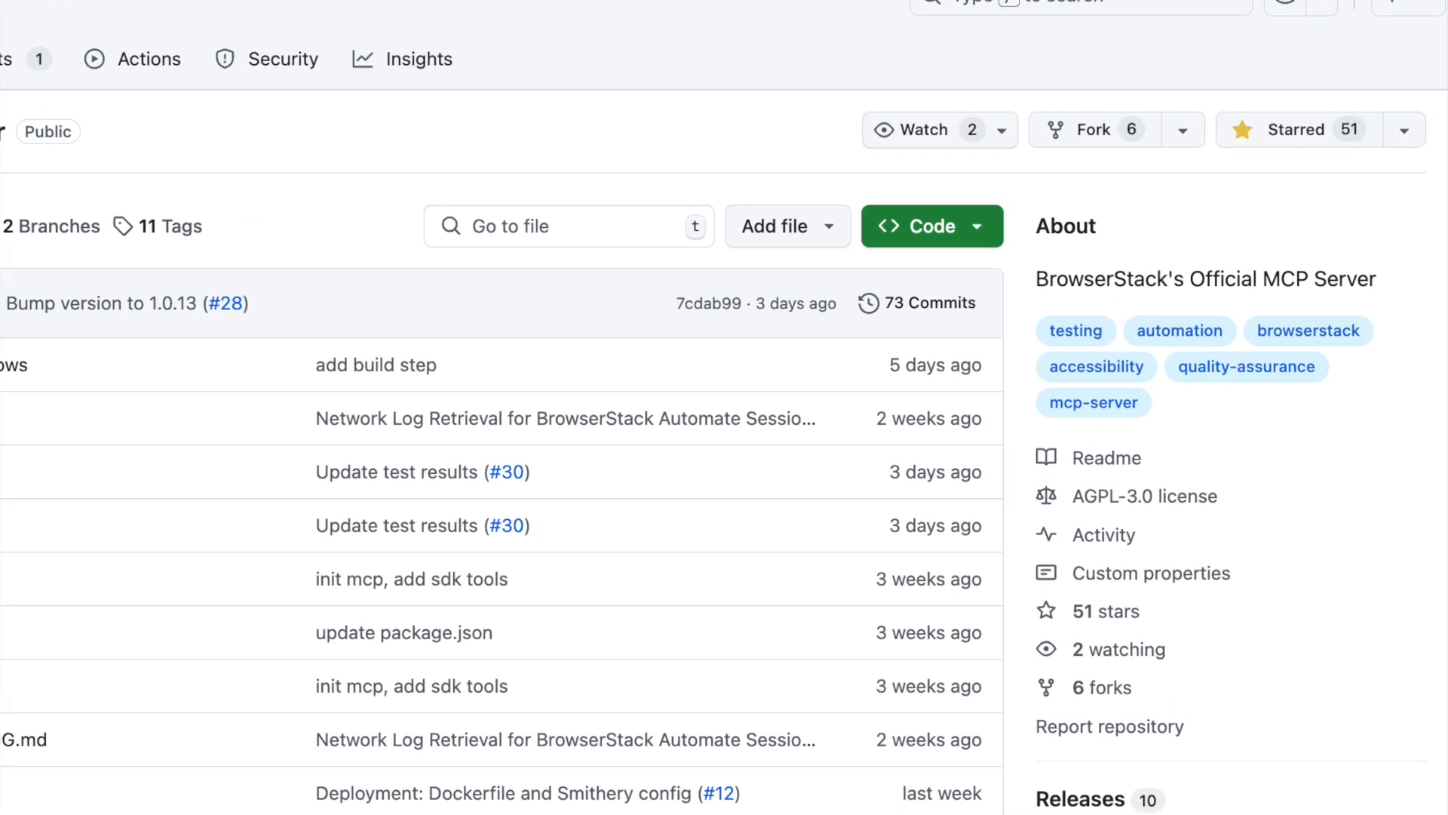
scroll(down, 3)
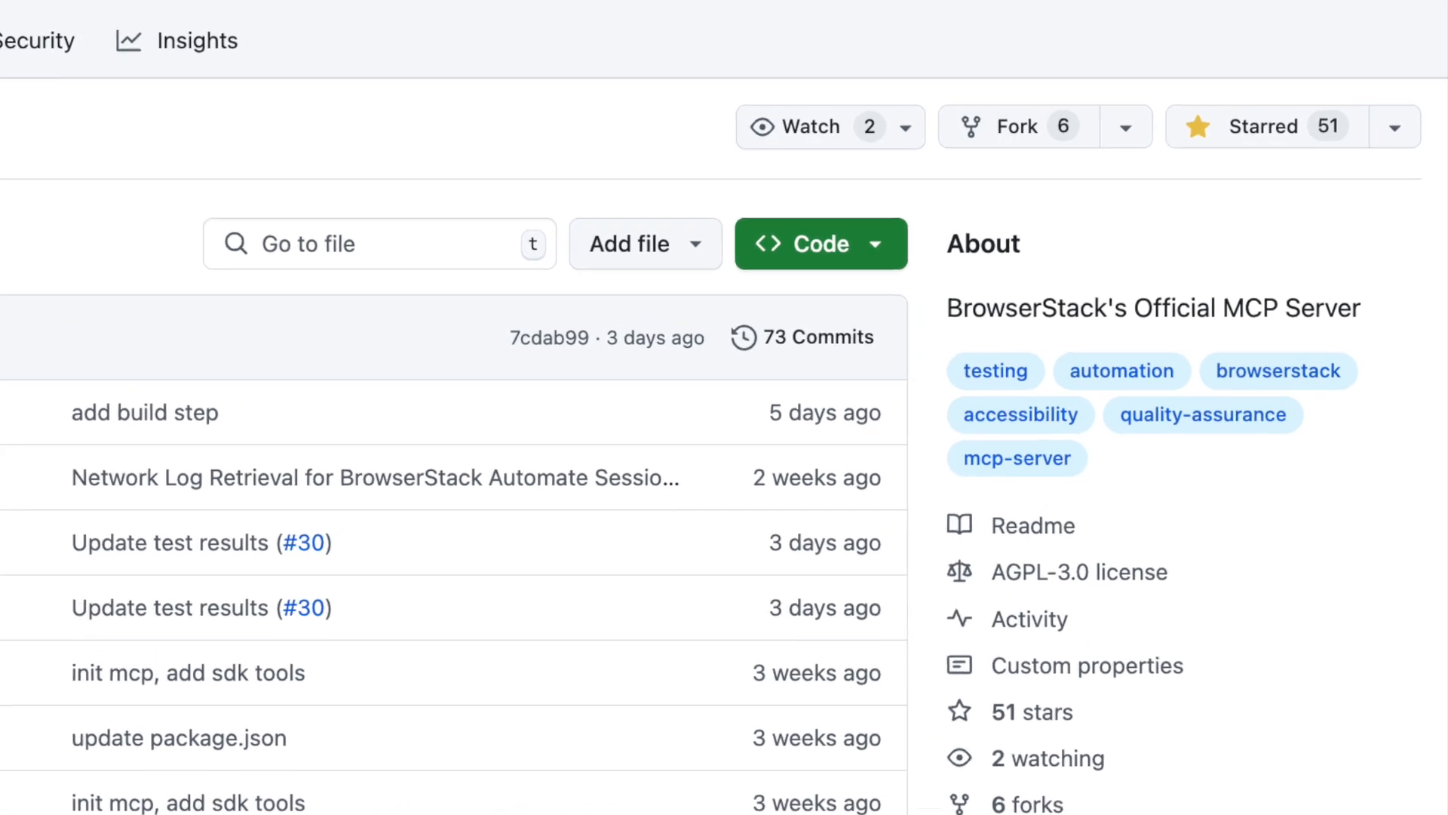